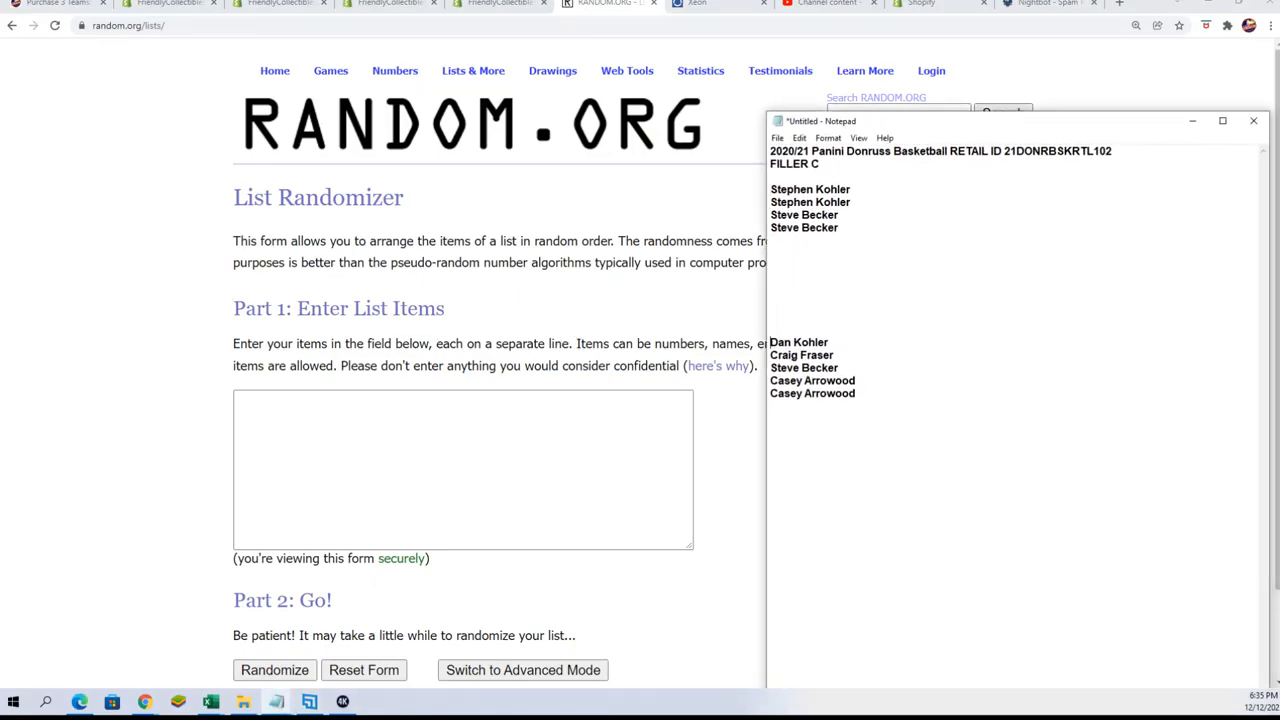
left_click_drag(770, 342, 855, 393)
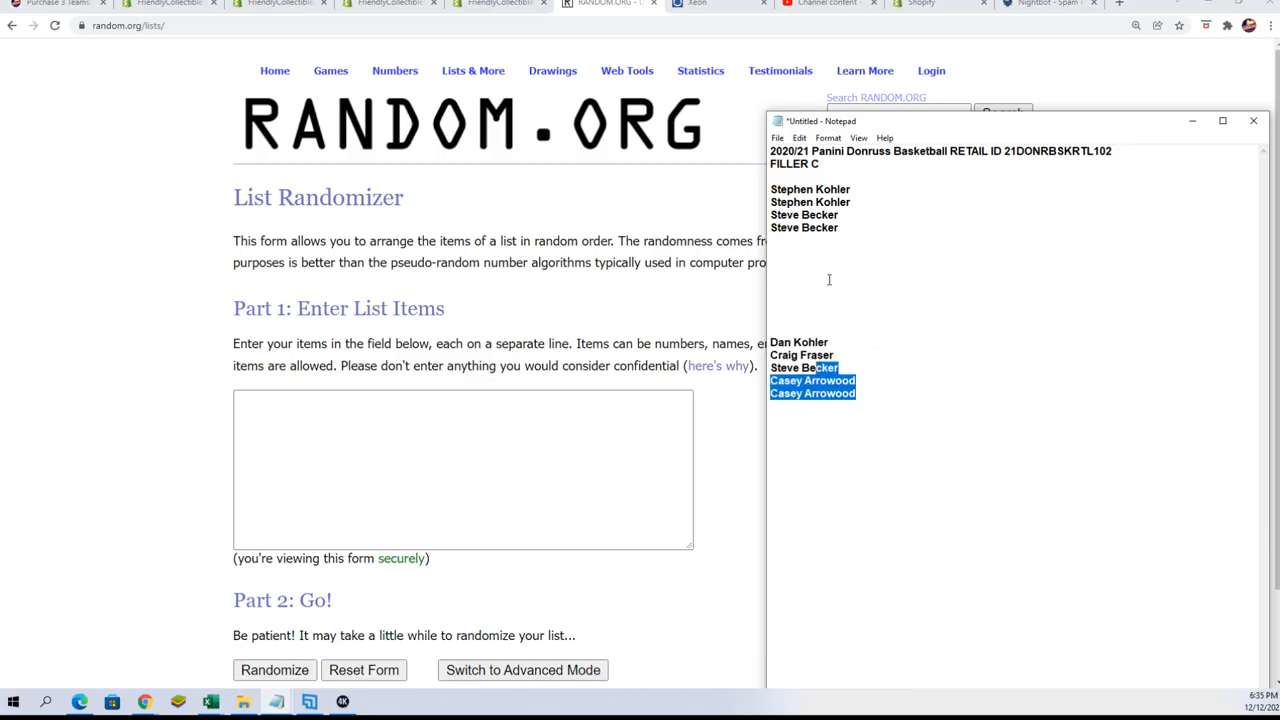
left_click(871, 405)
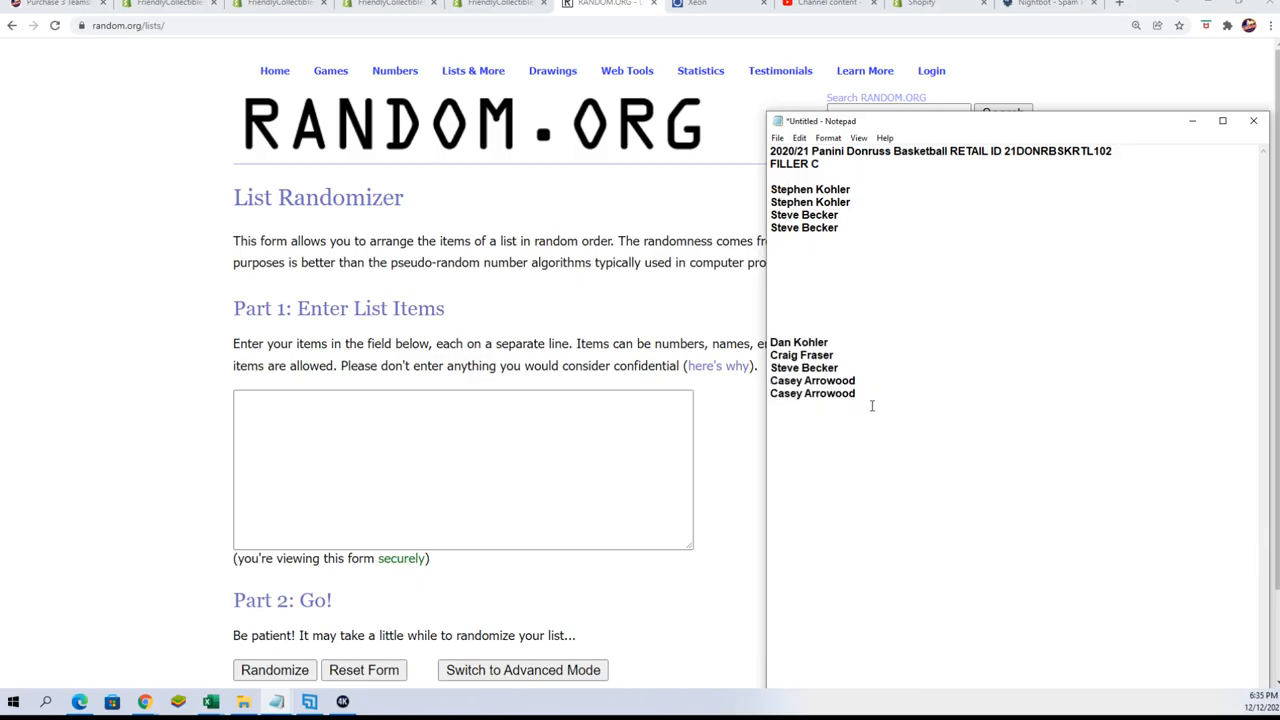
left_click_drag(804, 202, 840, 227)
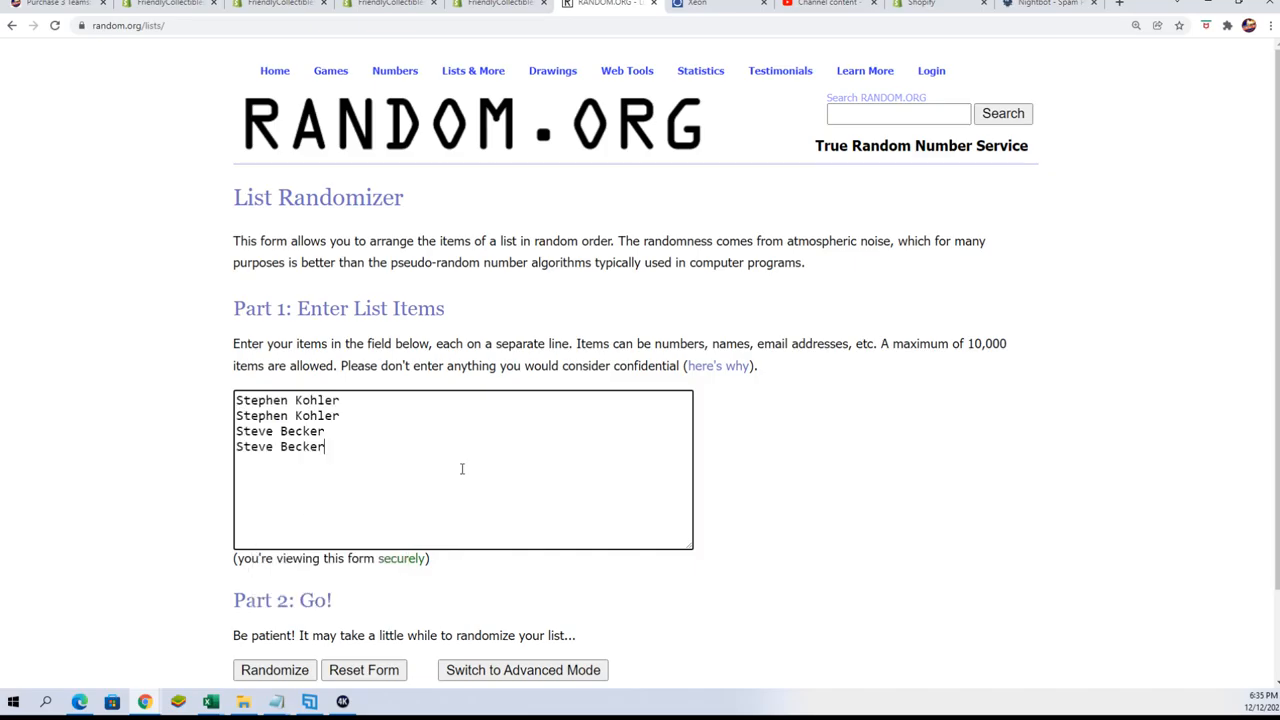
Randomize the four entered names once.
scroll("down", 3)
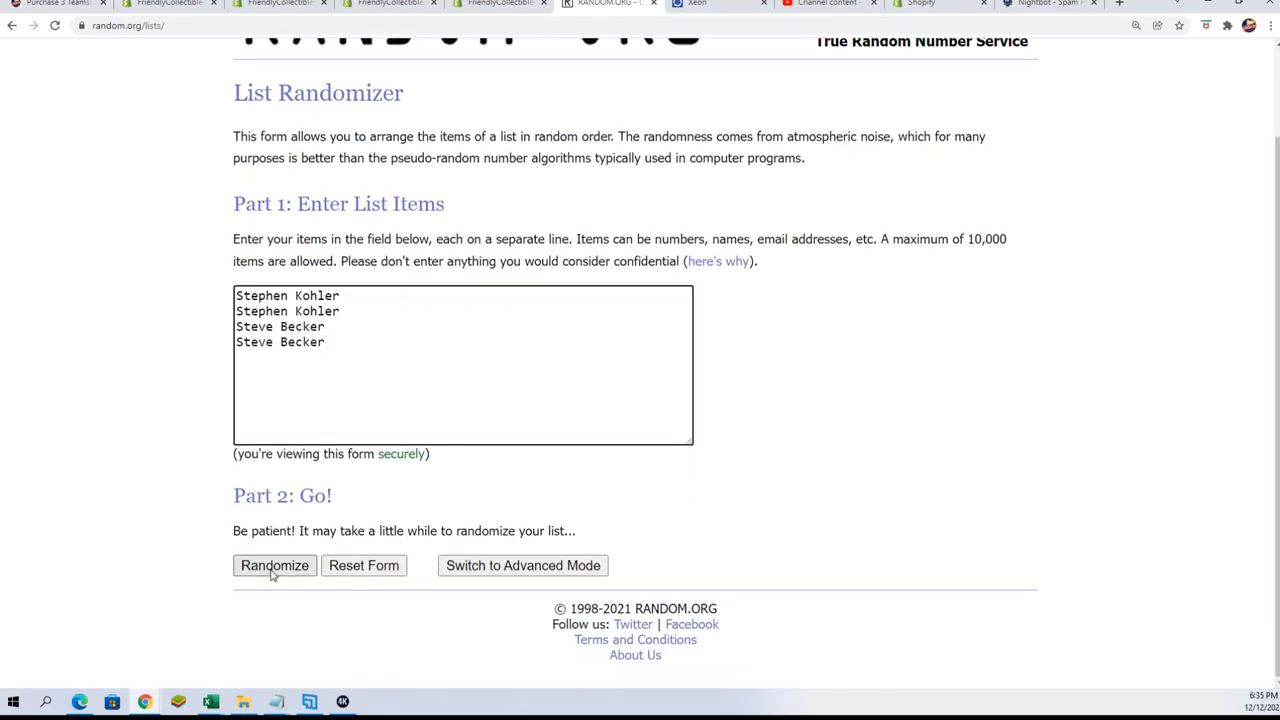
mouse_move(263, 580)
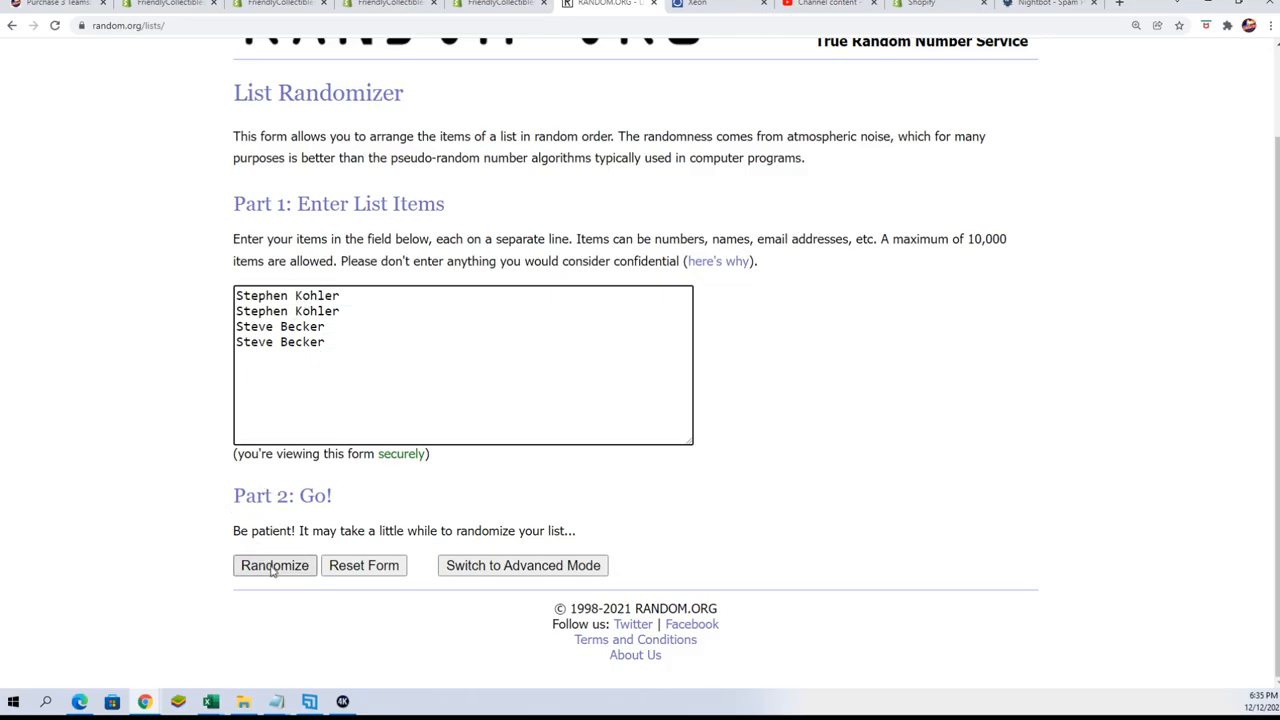
left_click(274, 565)
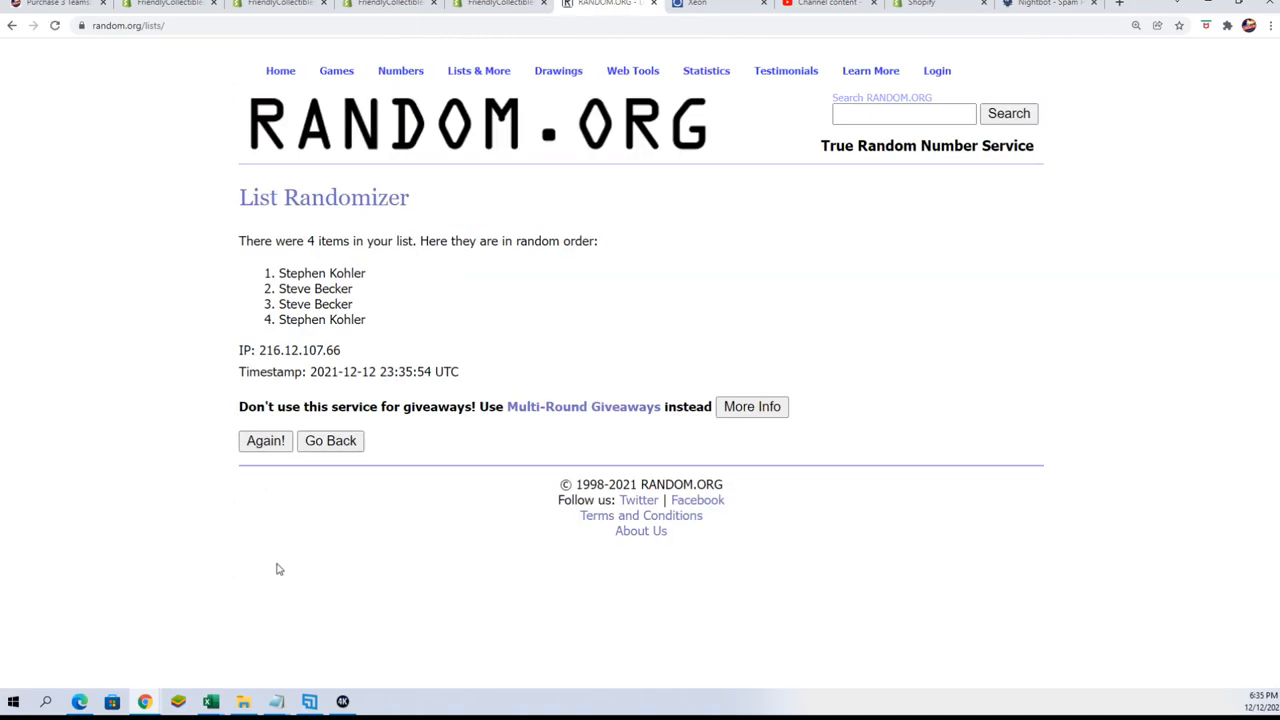
left_click(265, 440)
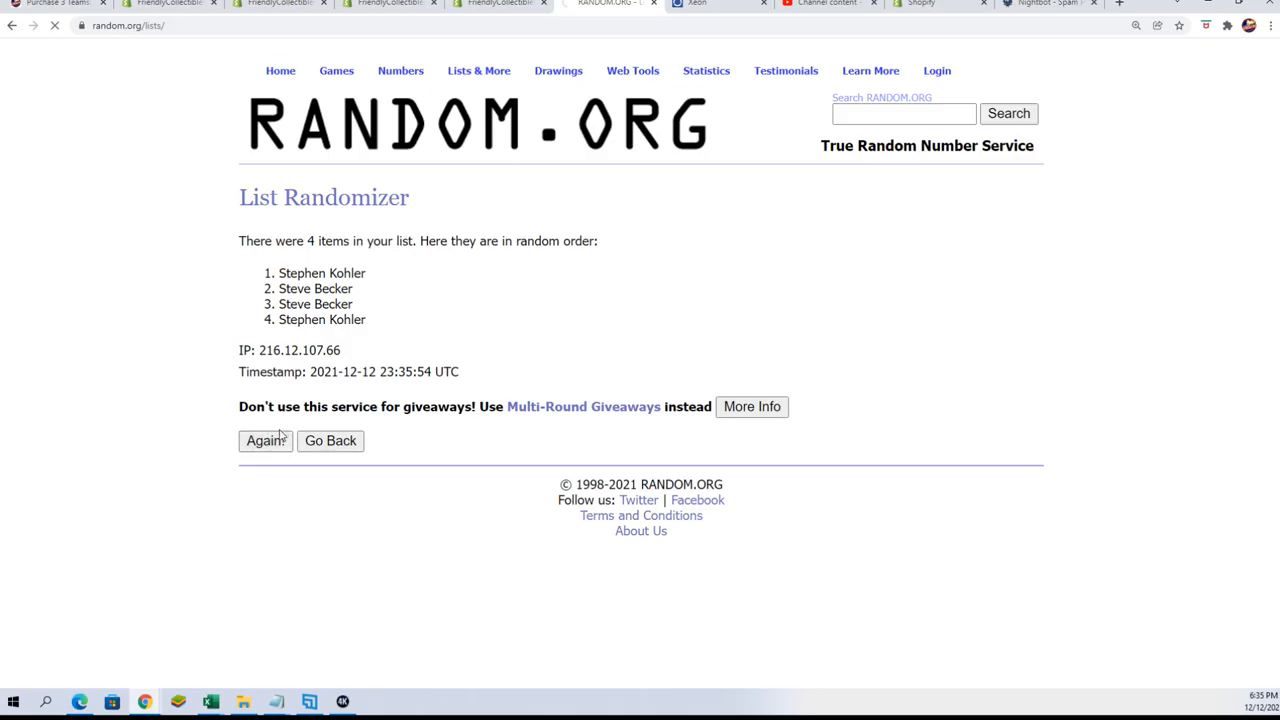
left_click(265, 440)
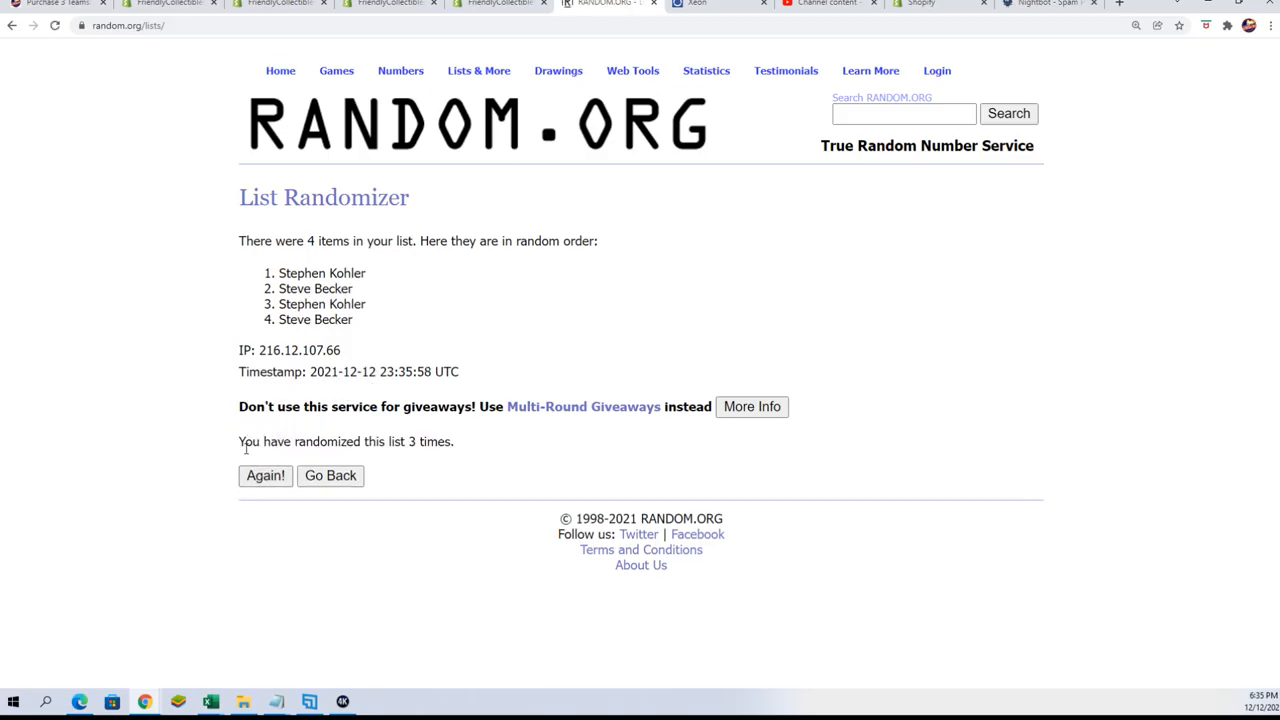
left_click(265, 475)
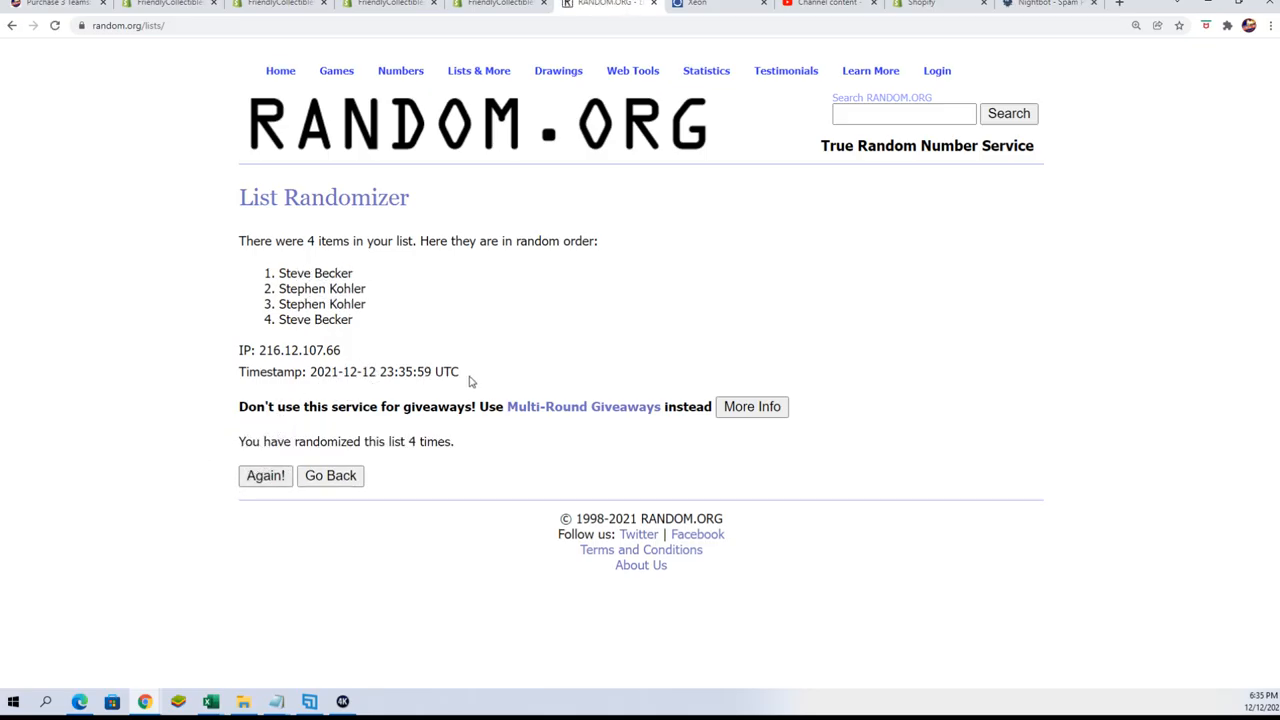
left_click(265, 475)
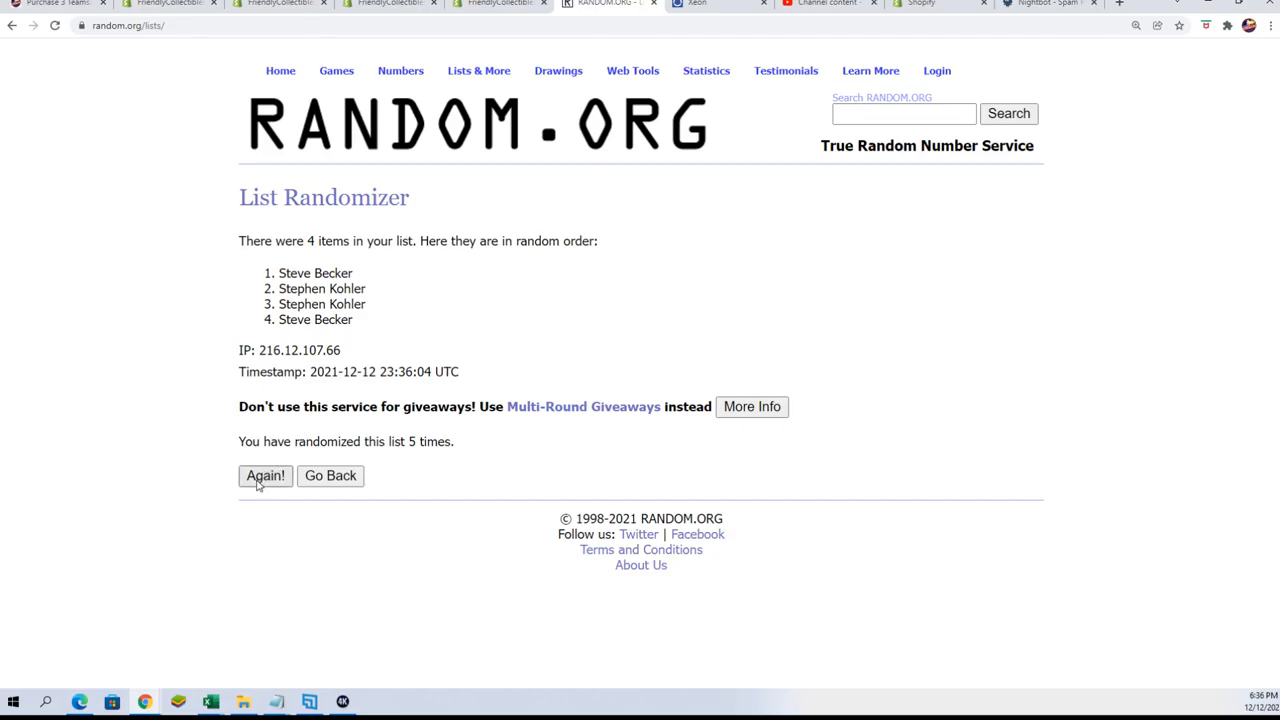
left_click(265, 475)
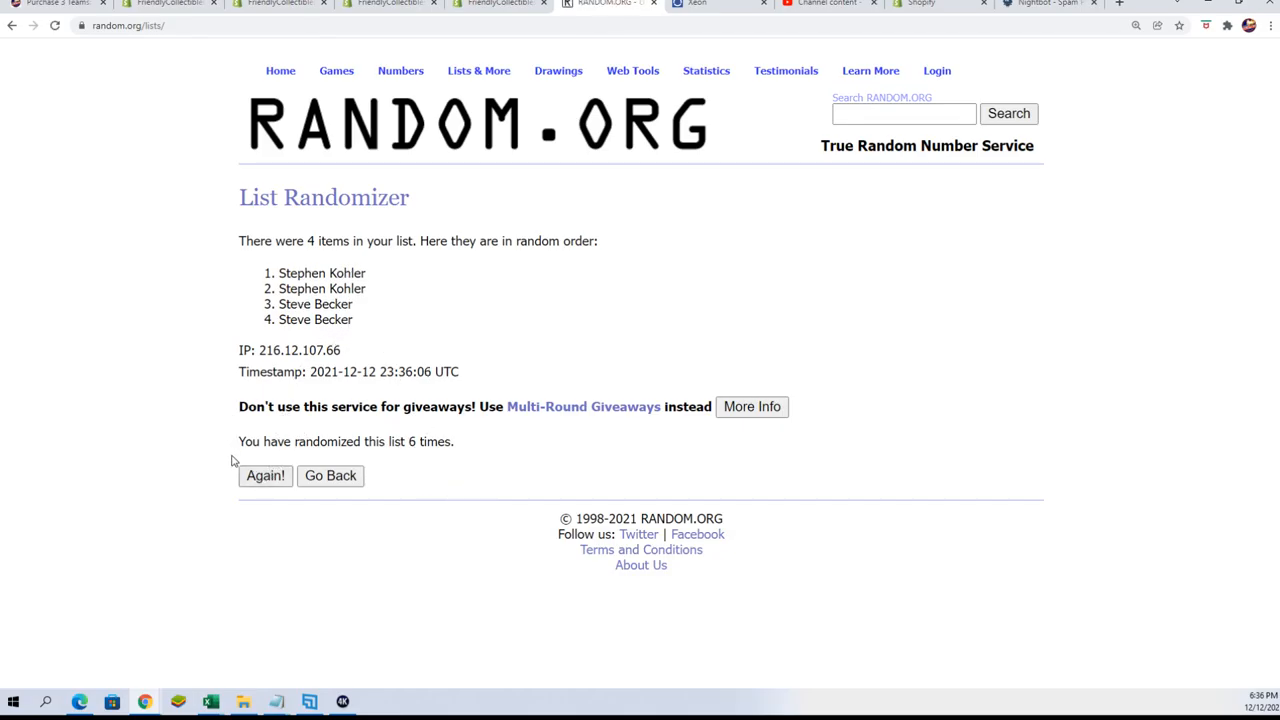
left_click(265, 475)
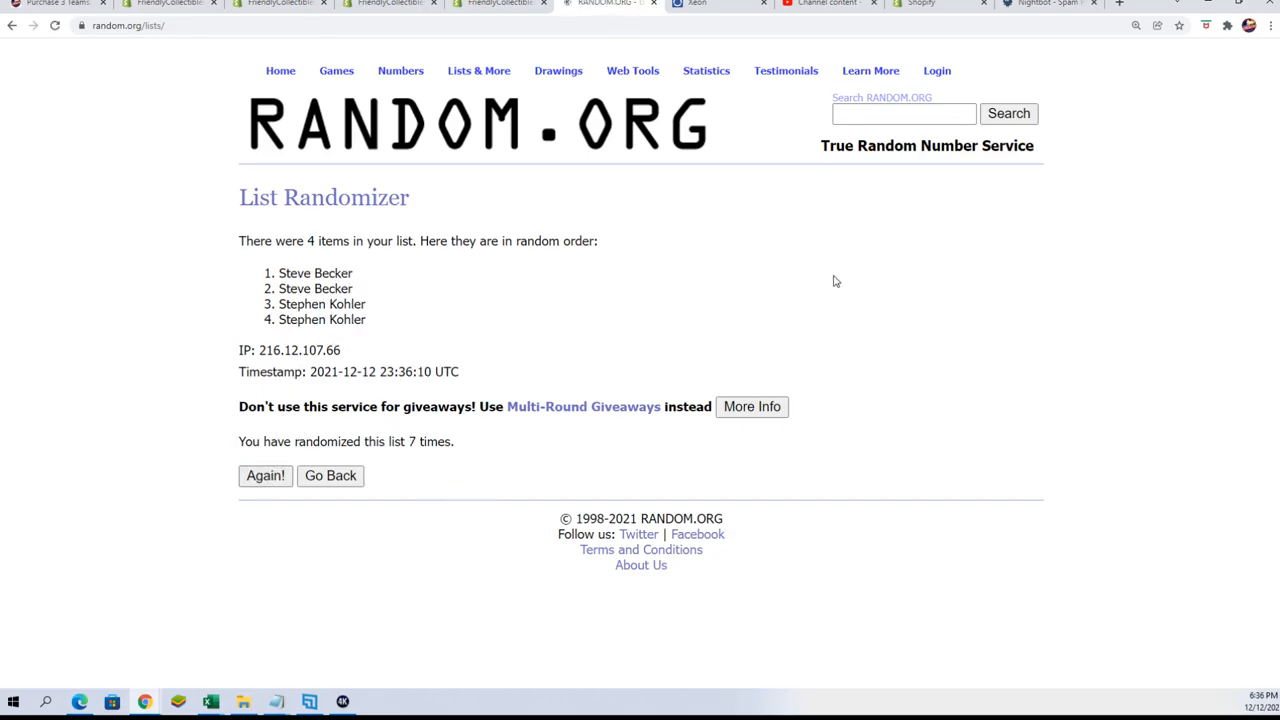
double_click(315, 273)
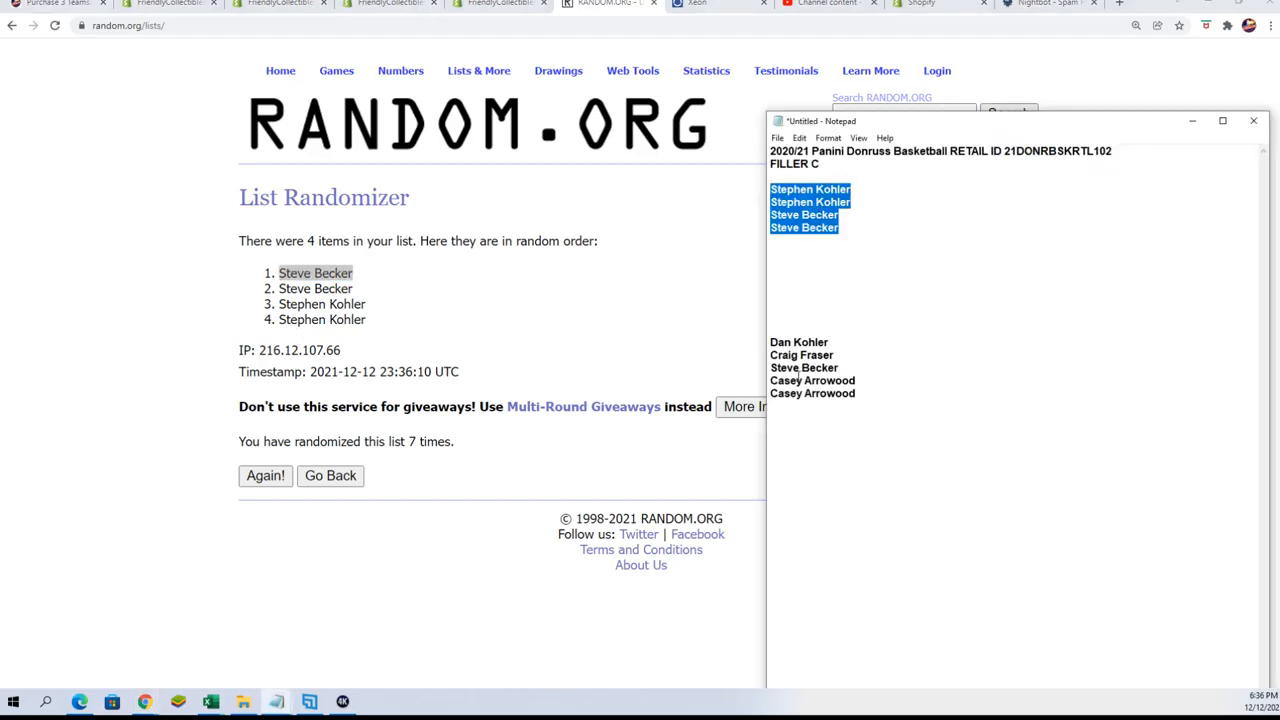
left_click(855, 393)
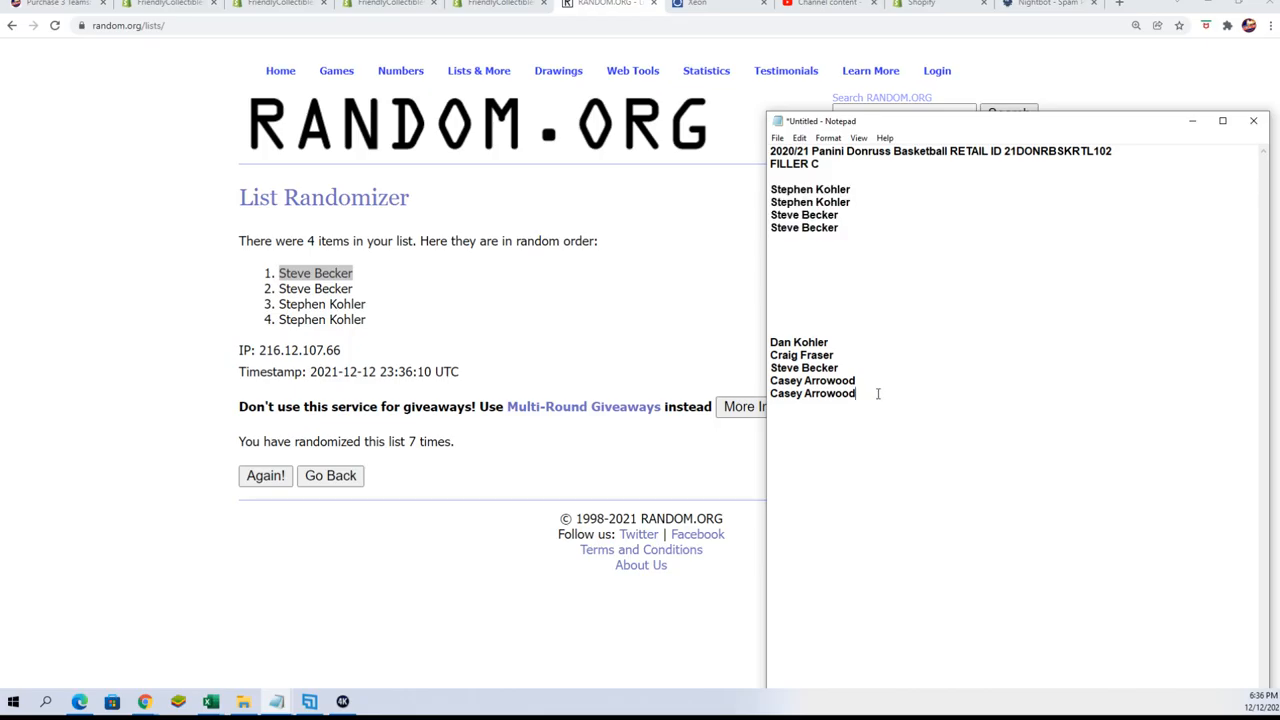
type("Steve Becker")
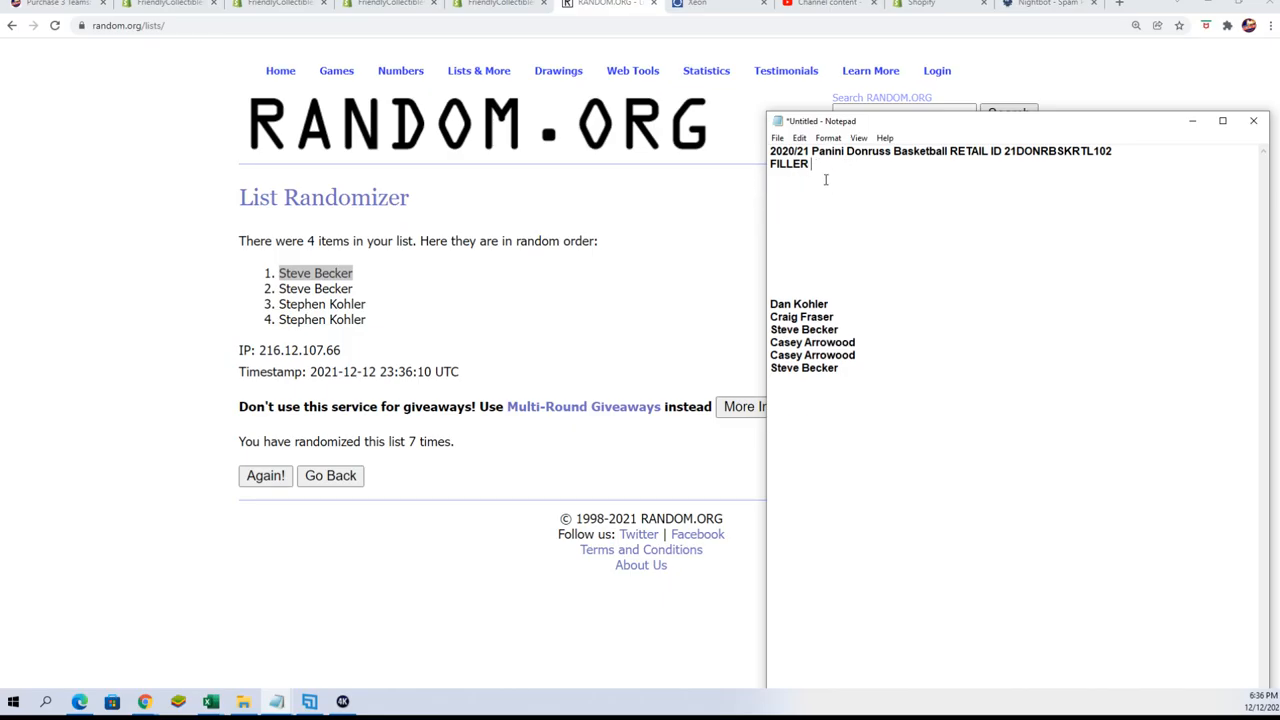
type("D")
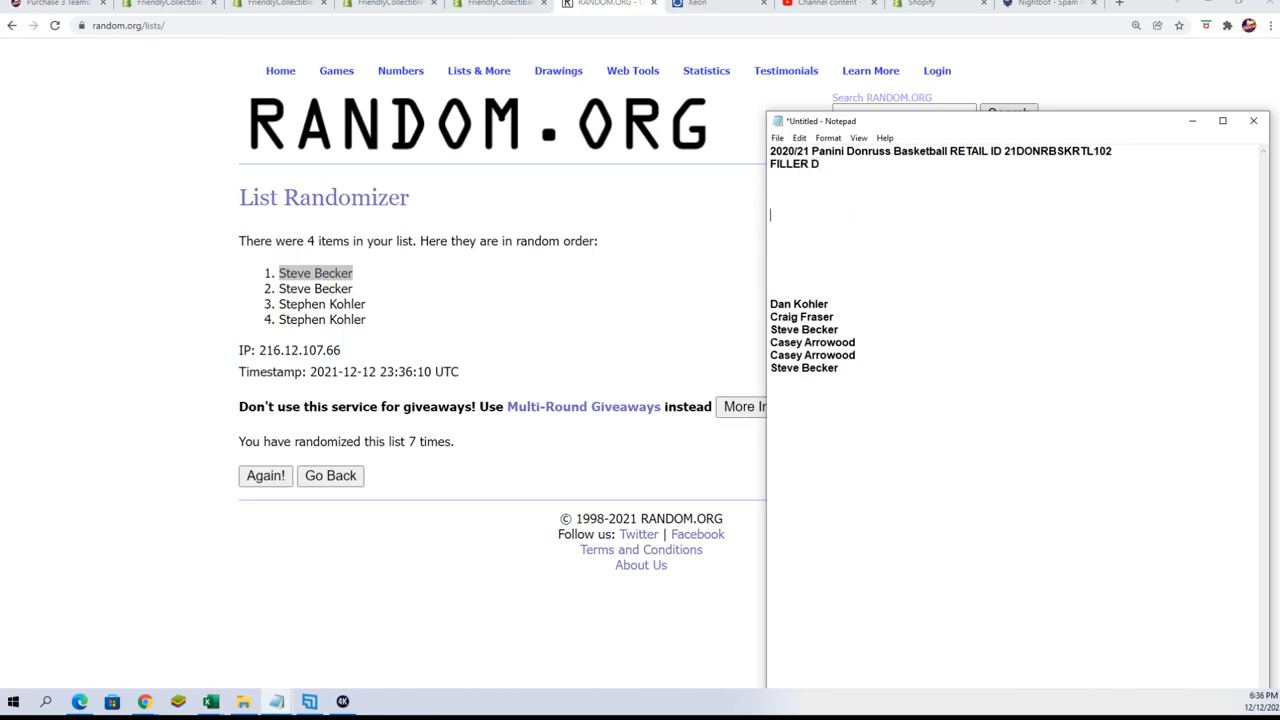